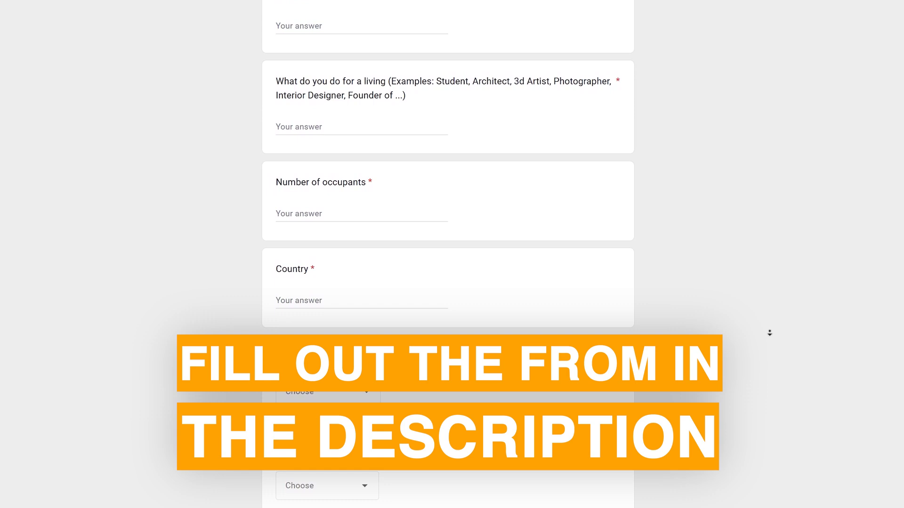
pyautogui.scroll(-3)
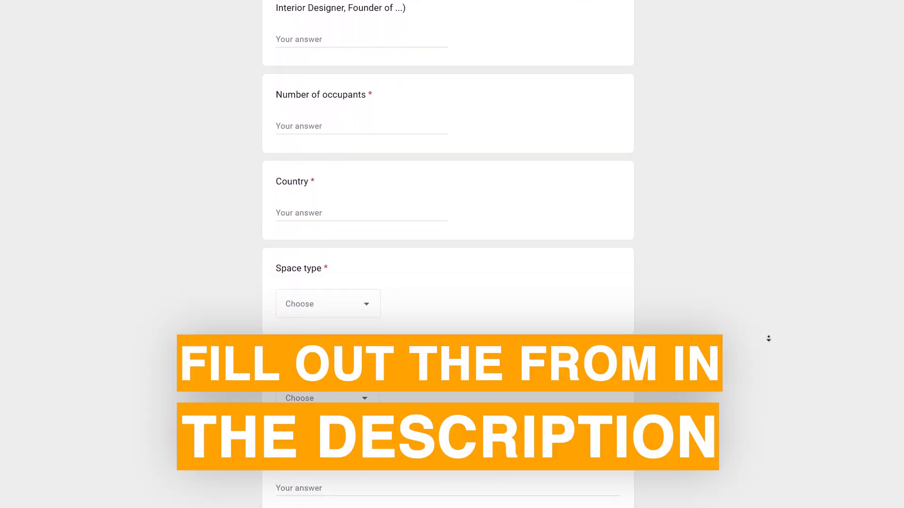
pyautogui.scroll(-3)
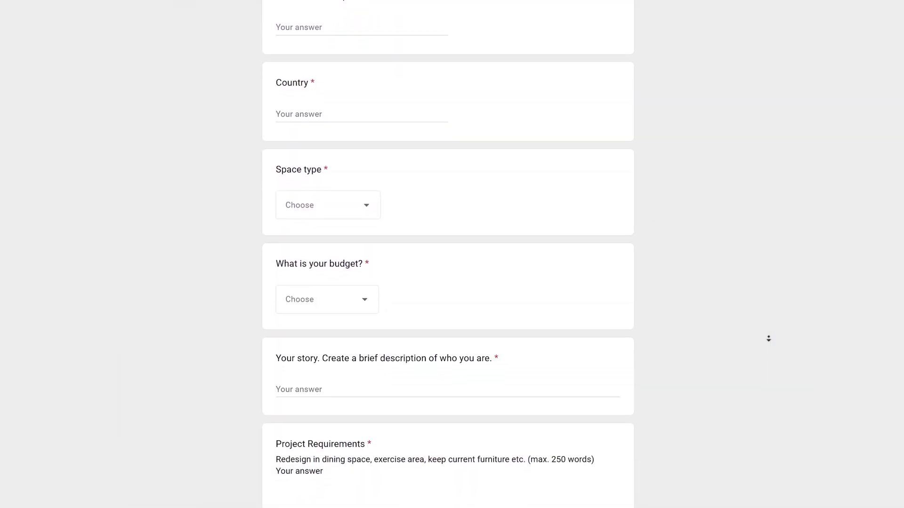